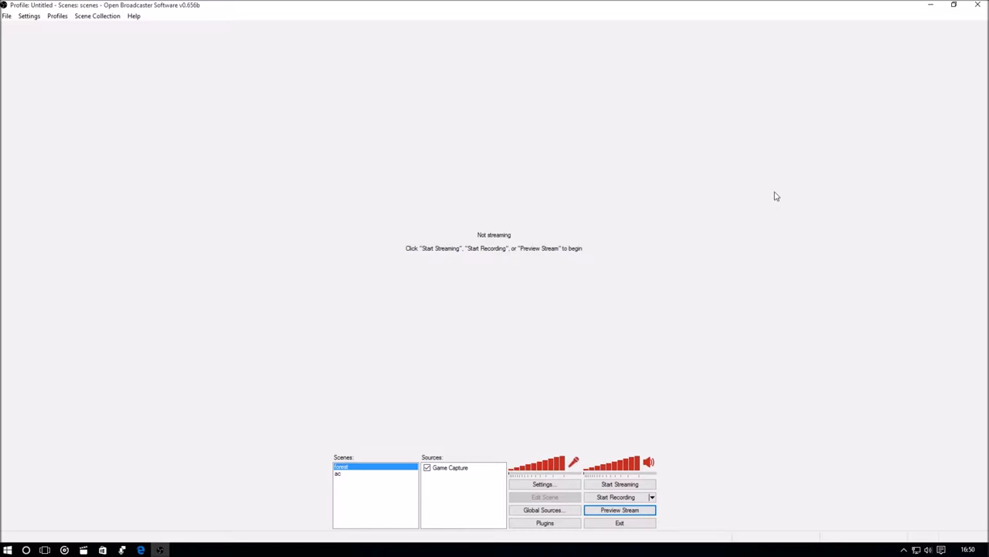
{"action": "mouse_move", "coordinate": [550, 412]}
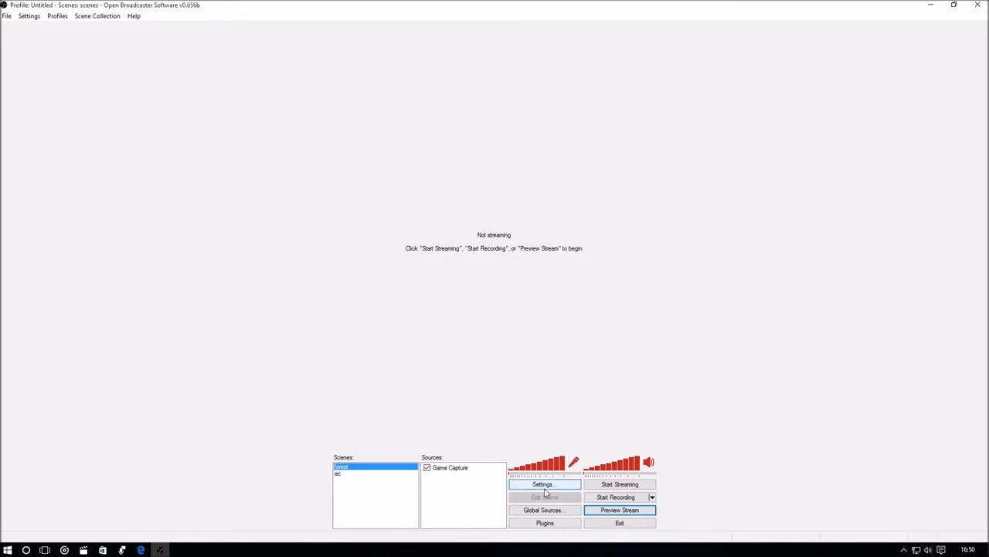
- Bring up the OBS settings window from the main window
{"action": "left_click", "coordinate": [544, 484]}
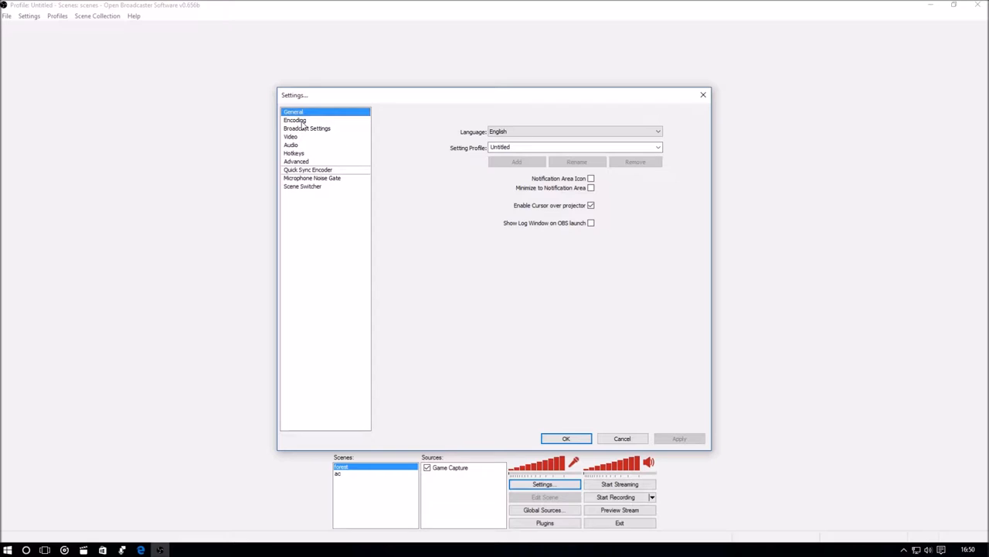
- Verify x264, CBR, 3500 kb/s max bitrate in Encoding, then show Broadcast Settings for YouTube
{"action": "left_click", "coordinate": [294, 120]}
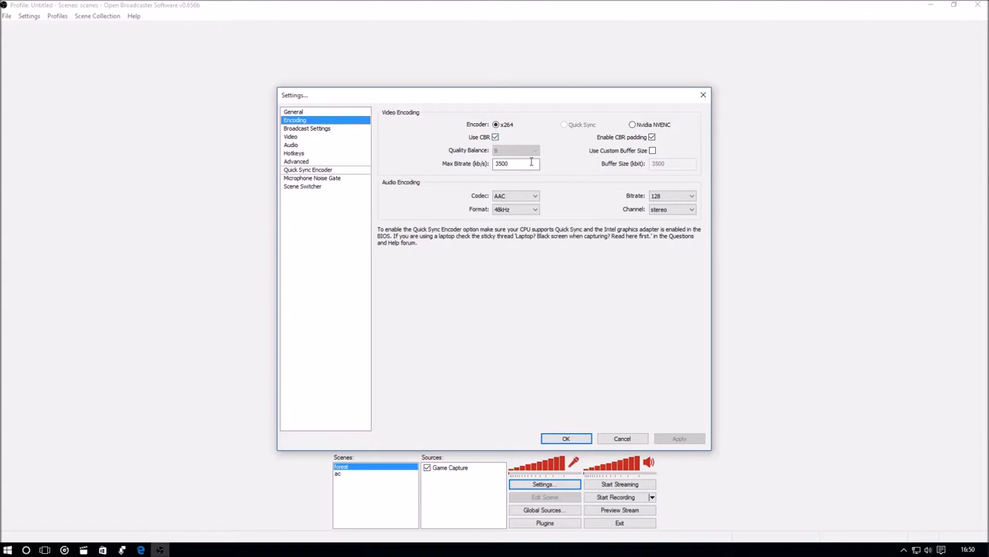
{"action": "mouse_move", "coordinate": [466, 172]}
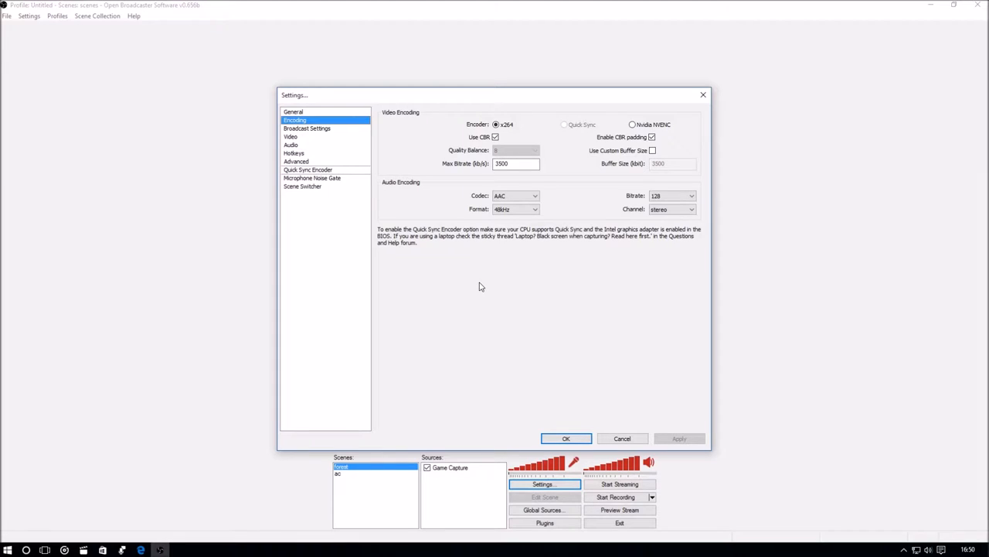
{"action": "left_click", "coordinate": [516, 163]}
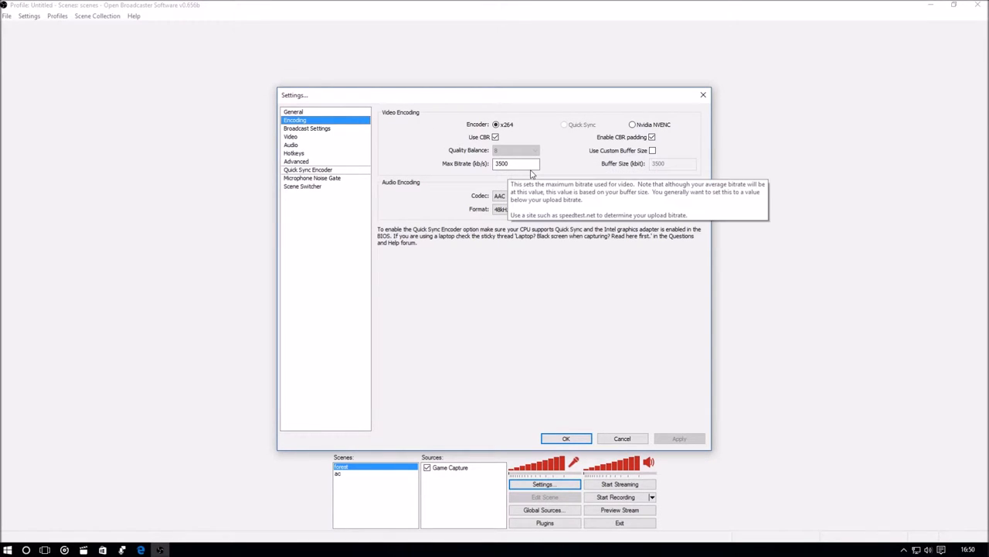
{"action": "mouse_move", "coordinate": [530, 331]}
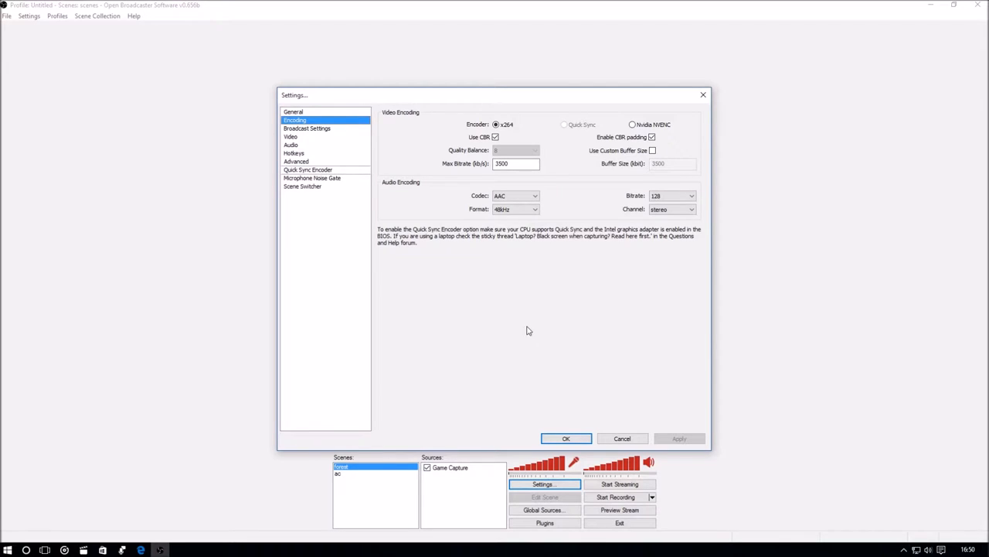
{"action": "mouse_move", "coordinate": [527, 329]}
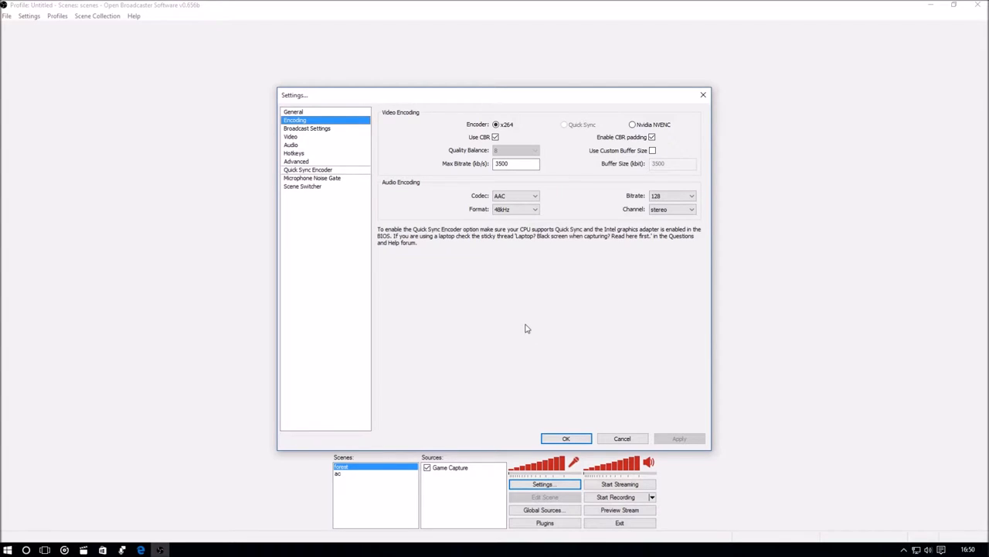
{"action": "mouse_move", "coordinate": [517, 163]}
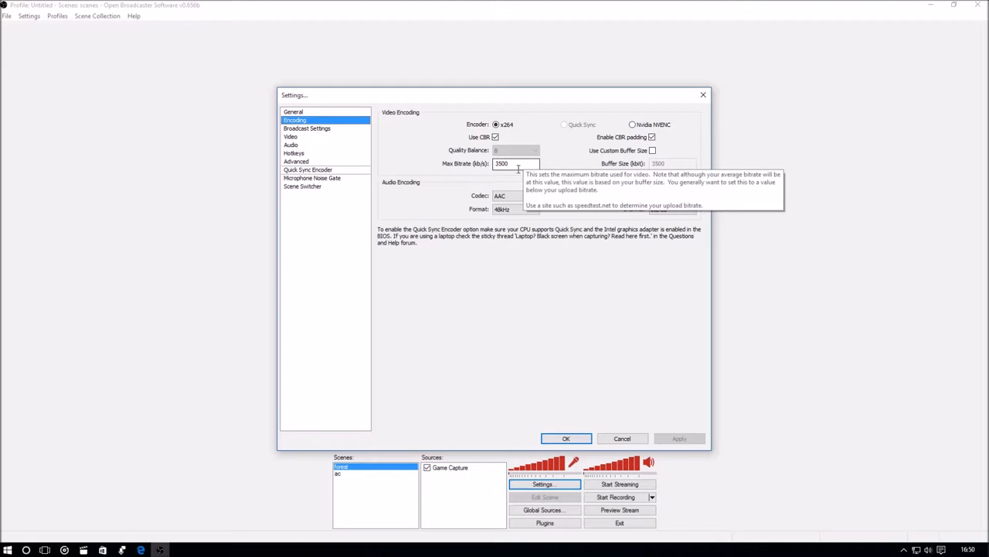
{"action": "mouse_move", "coordinate": [559, 310]}
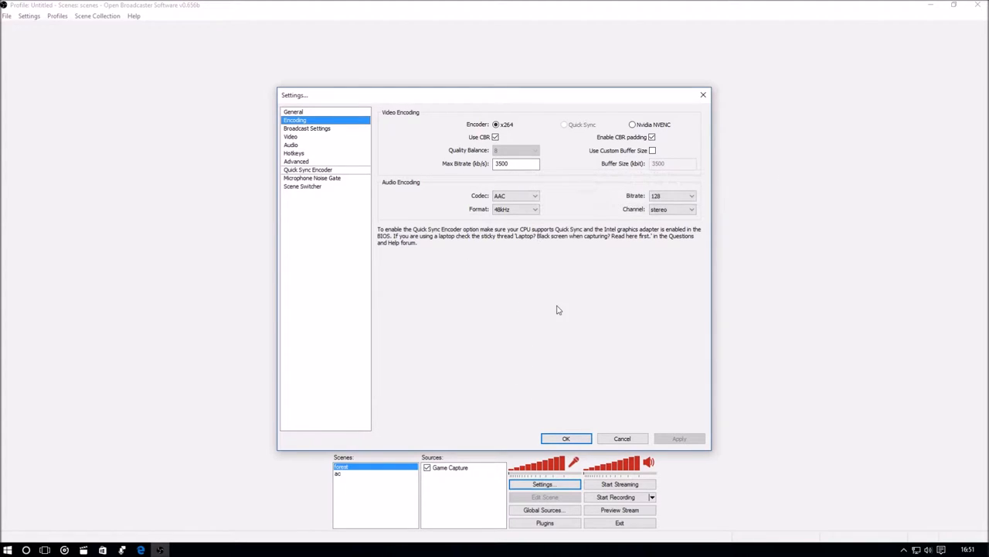
{"action": "left_click", "coordinate": [307, 128]}
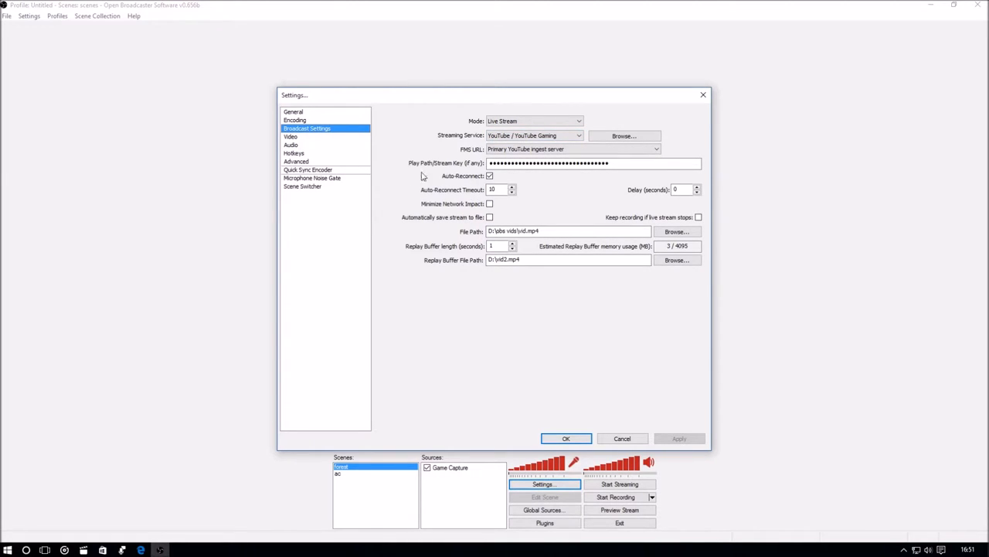
- Show the Video page: 1920x1080 downscaled 1.50 to 1280x720 at 30 FPS
{"action": "left_click", "coordinate": [290, 137]}
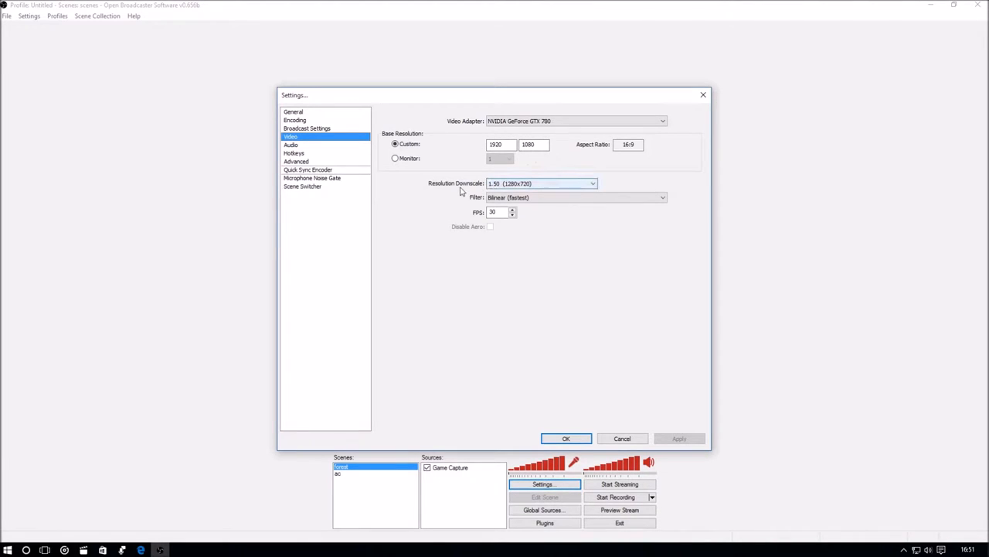
{"action": "mouse_move", "coordinate": [514, 192]}
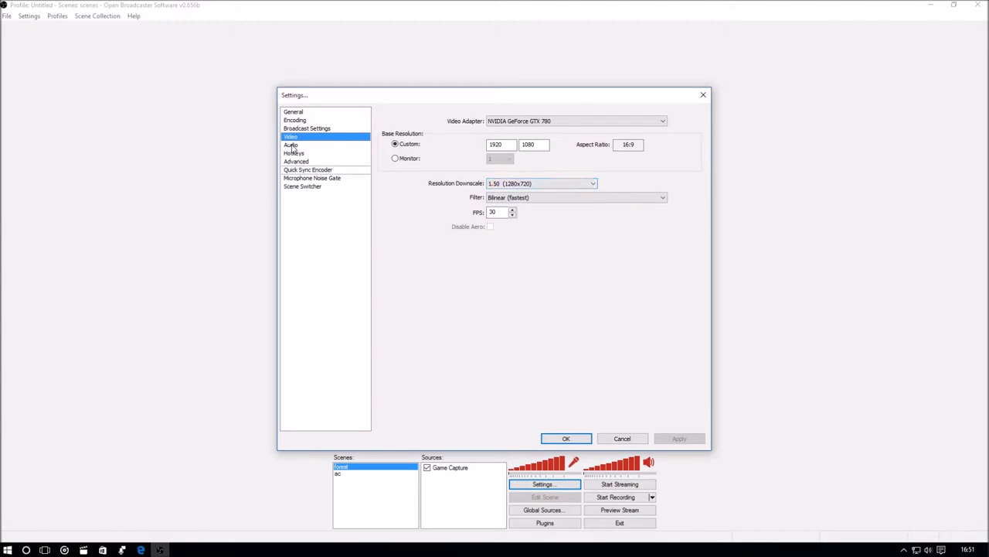
- Review the Audio devices, then the Advanced page with veryfast preset, high profile, keyframe interval 2
{"action": "left_click", "coordinate": [291, 144]}
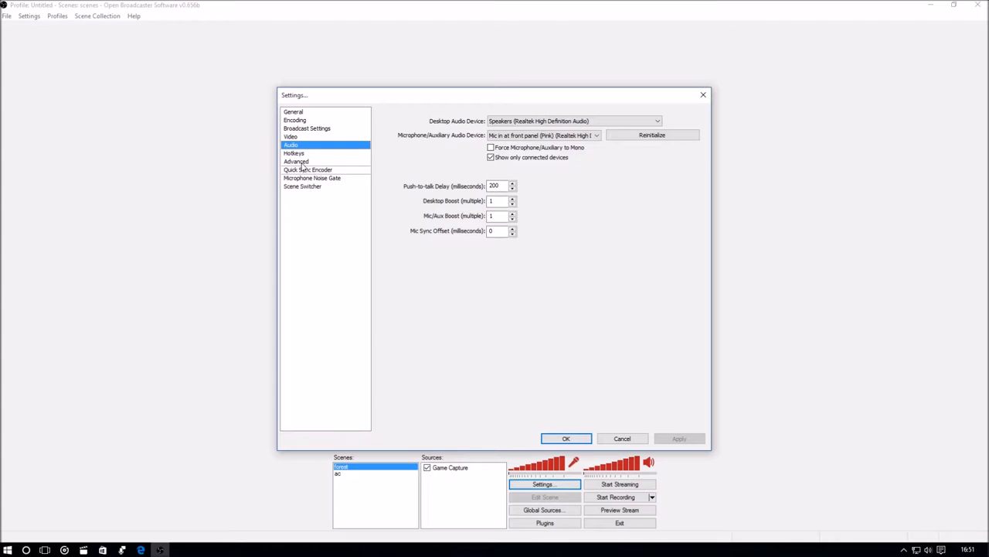
{"action": "left_click", "coordinate": [296, 161]}
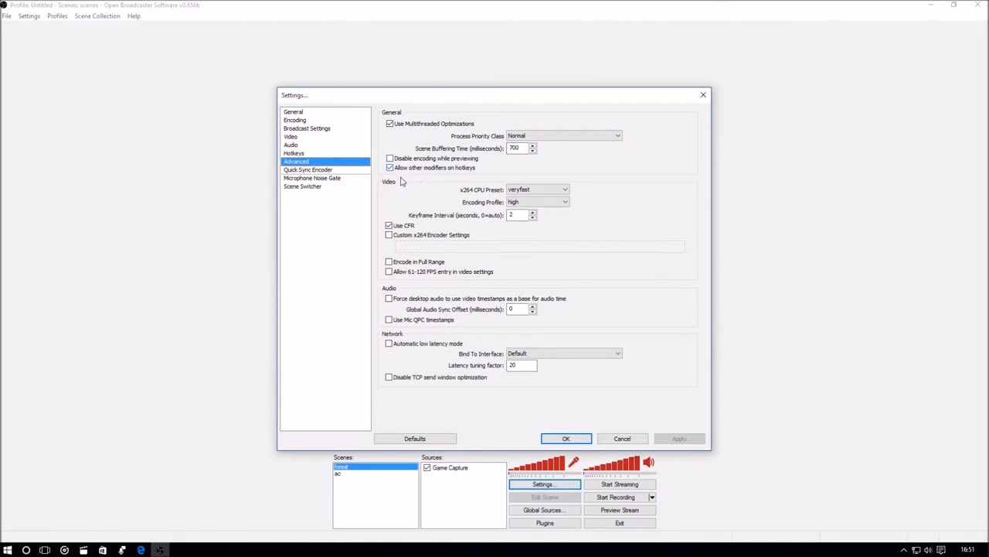
{"action": "left_click", "coordinate": [390, 168]}
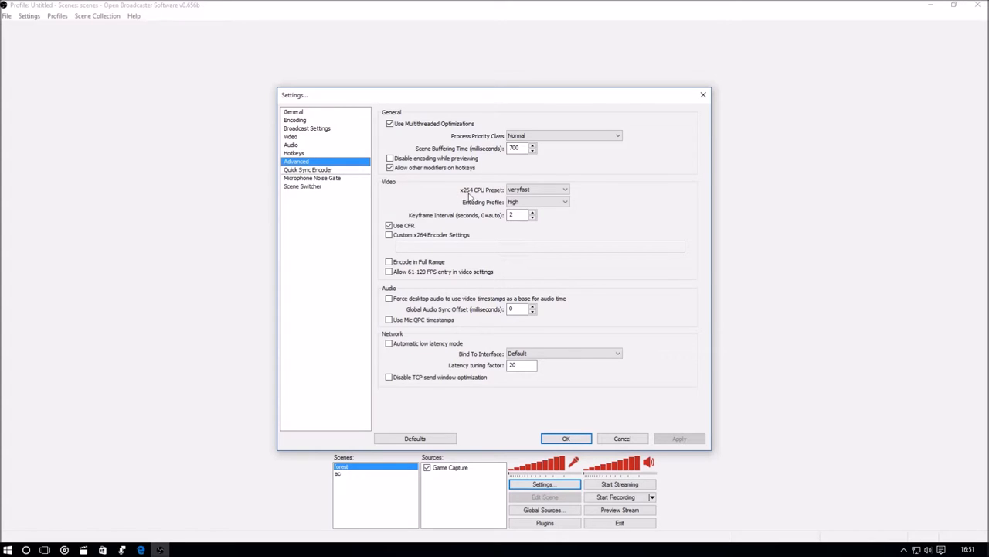
{"action": "mouse_move", "coordinate": [581, 181]}
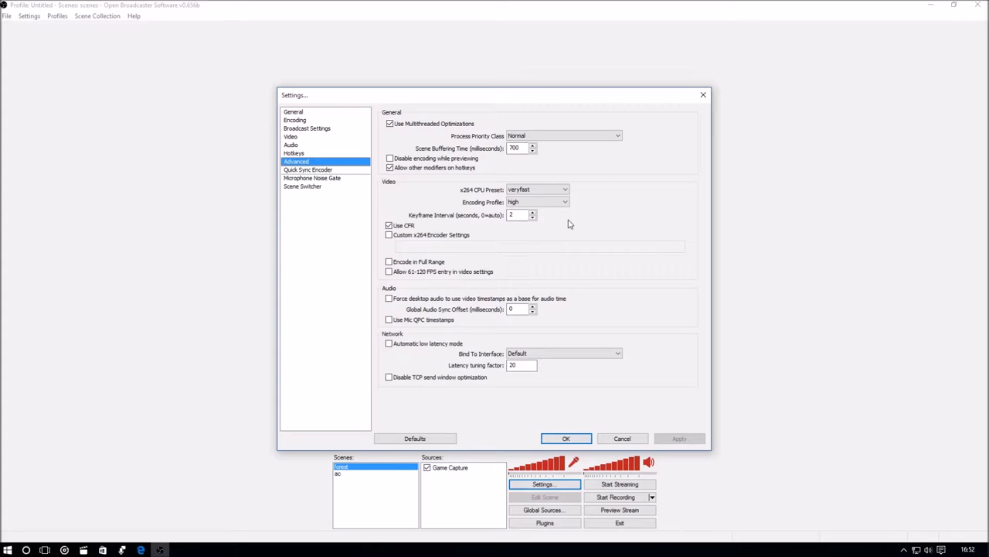
{"action": "mouse_move", "coordinate": [570, 220]}
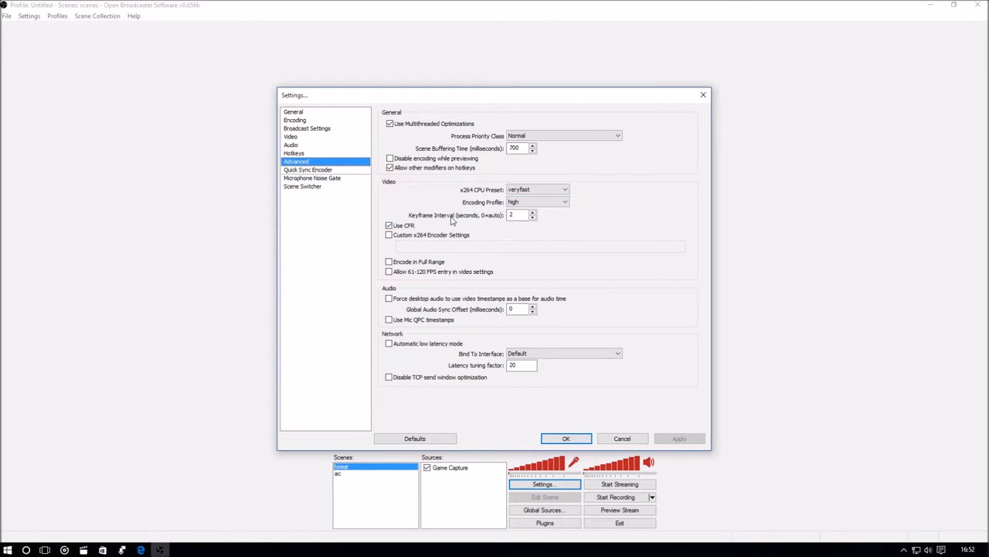
{"action": "mouse_move", "coordinate": [551, 226]}
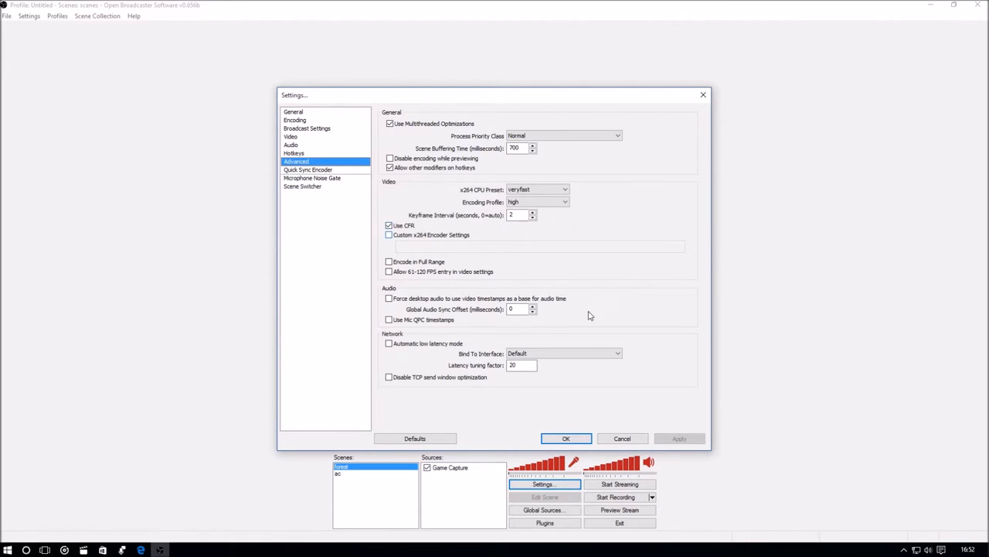
{"action": "mouse_move", "coordinate": [768, 345]}
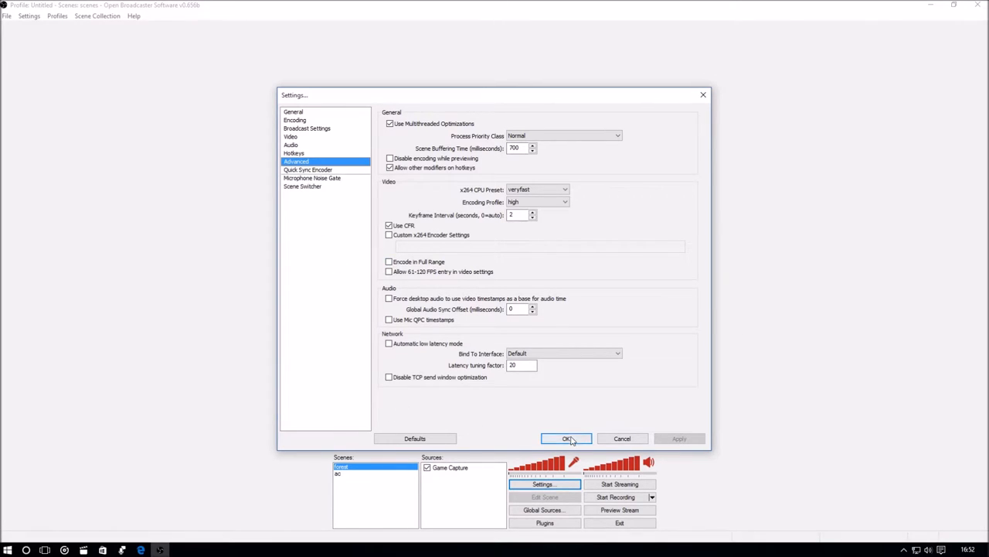
{"action": "left_click", "coordinate": [566, 438]}
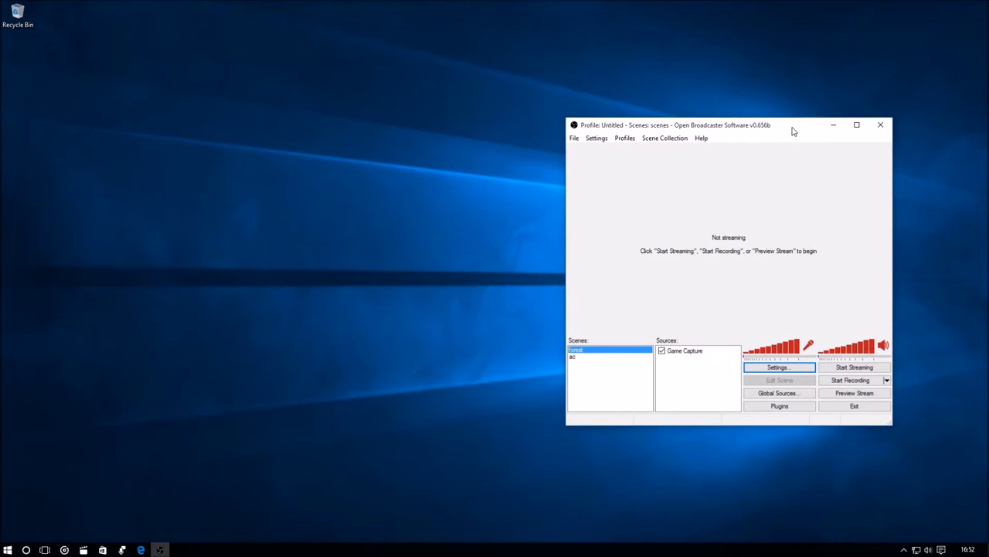
{"action": "left_click", "coordinate": [778, 367]}
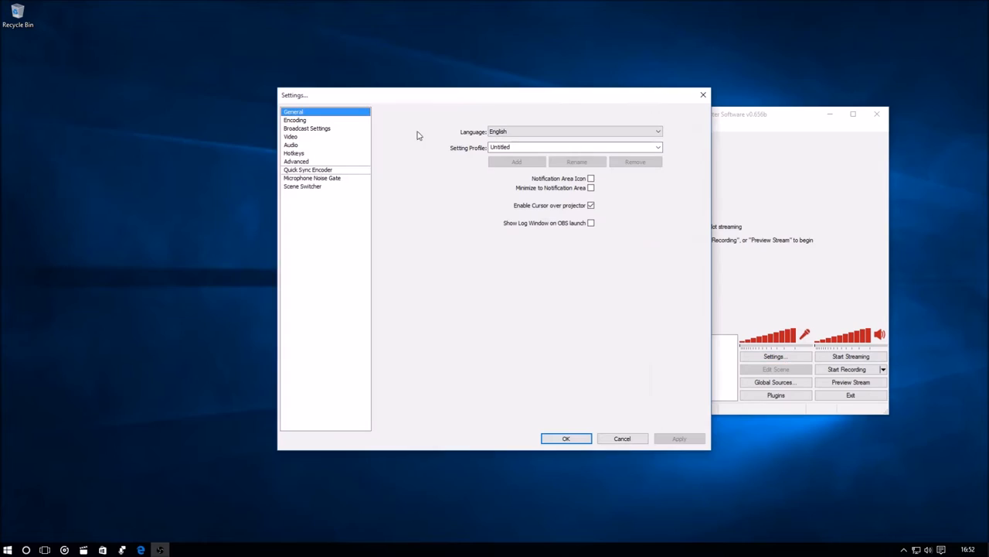
{"action": "left_click", "coordinate": [307, 128]}
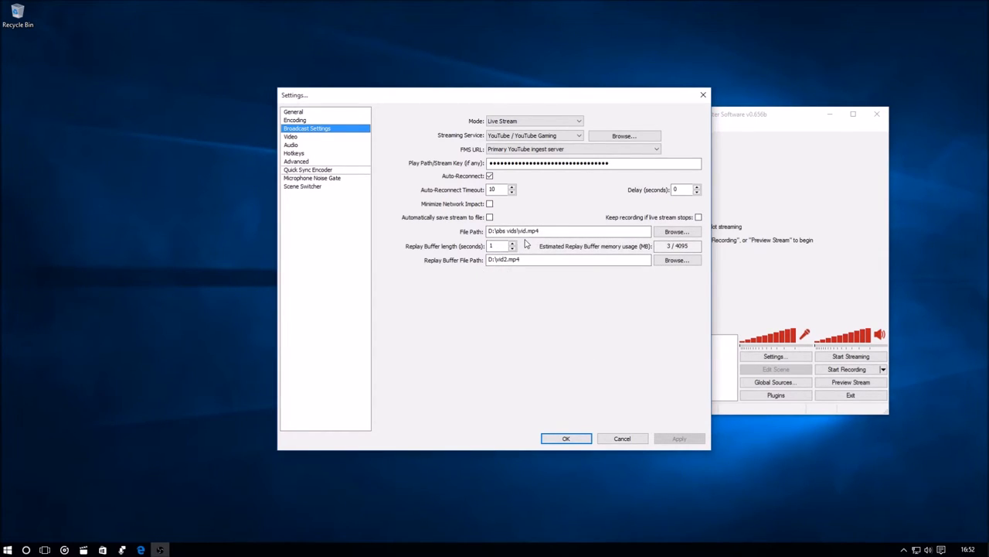
{"action": "mouse_move", "coordinate": [122, 493]}
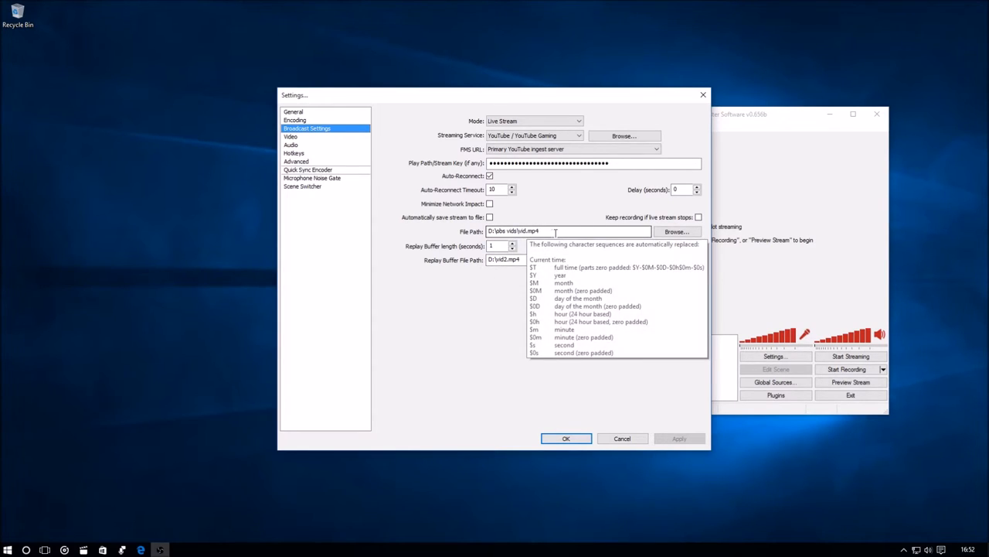
{"action": "mouse_move", "coordinate": [555, 377]}
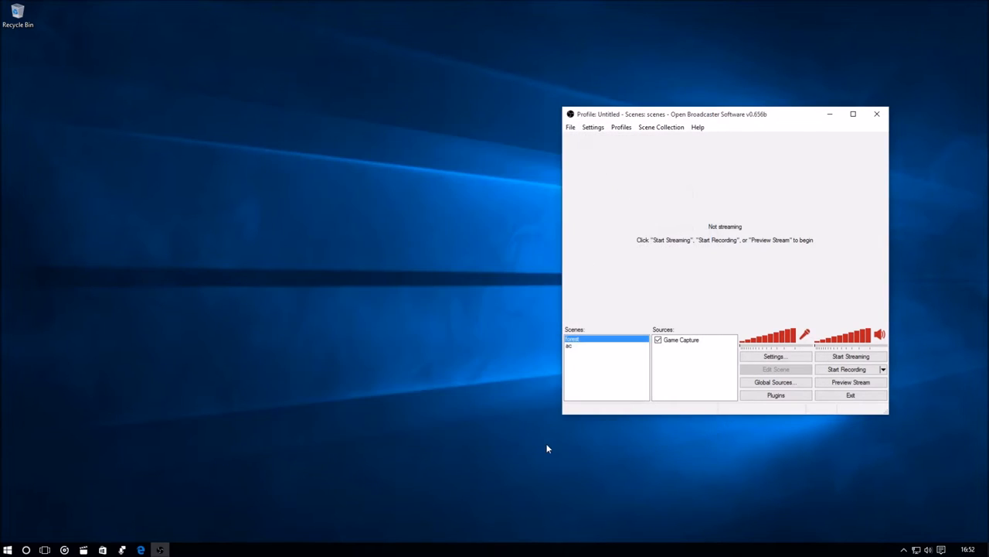
{"action": "mouse_move", "coordinate": [704, 328]}
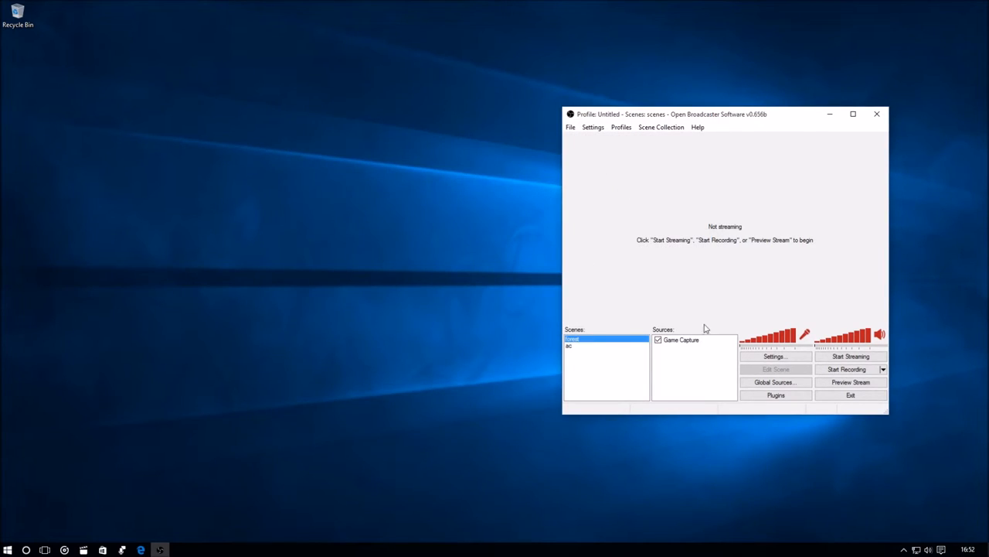
- Switch between the Steam library and the OBS window before launching
{"action": "left_click", "coordinate": [8, 549]}
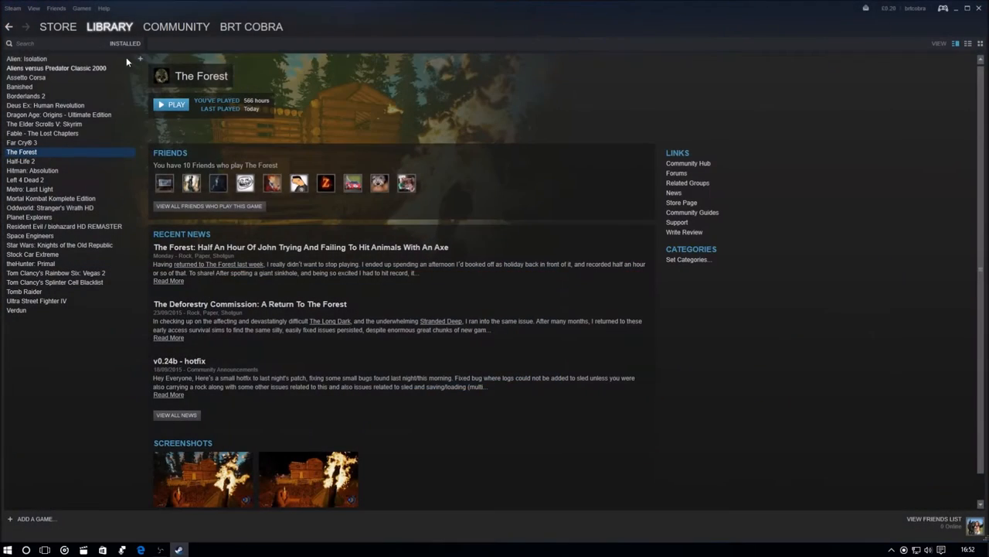
{"action": "left_click", "coordinate": [160, 550]}
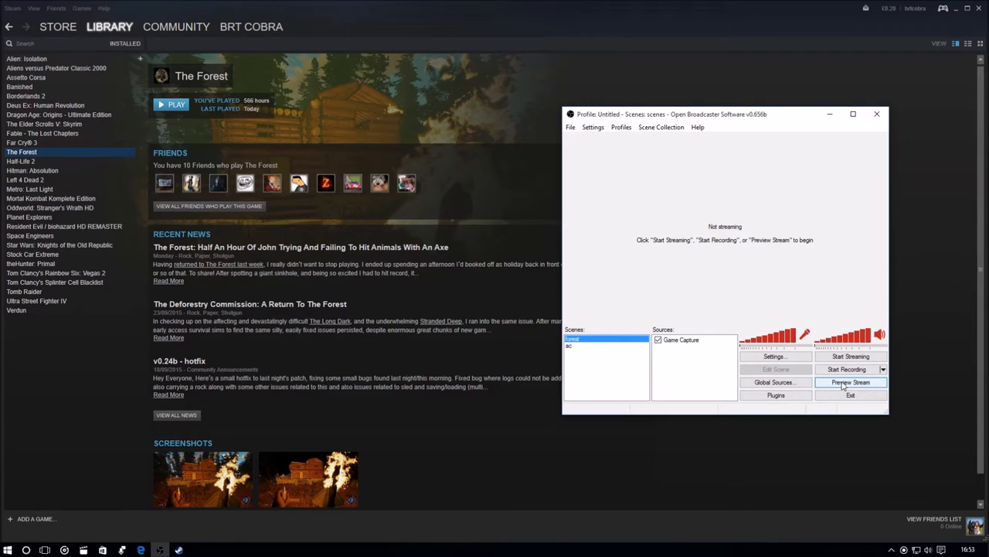
{"action": "left_click", "coordinate": [850, 369]}
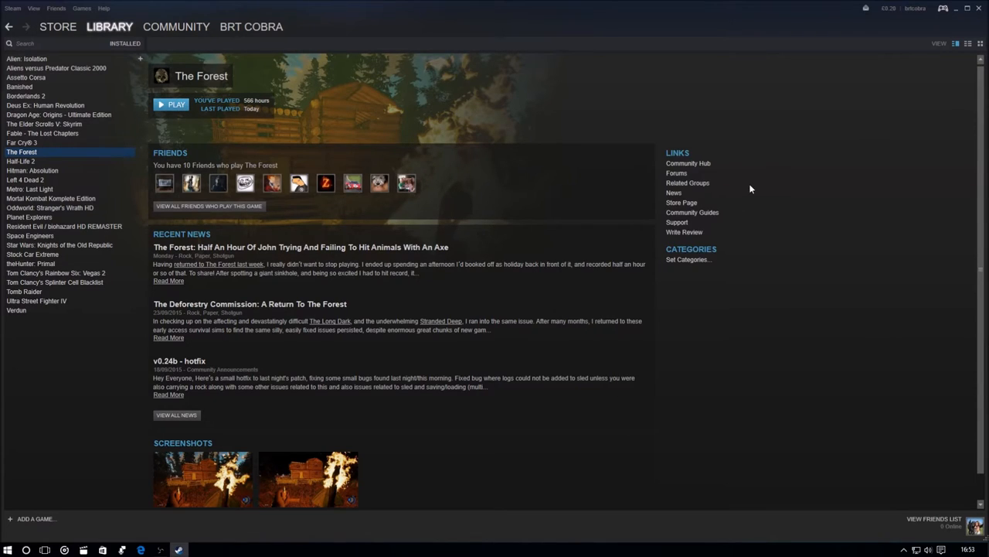
- Launch The Forest from the Steam library at 1920x1080 with High graphics
{"action": "left_click", "coordinate": [171, 105]}
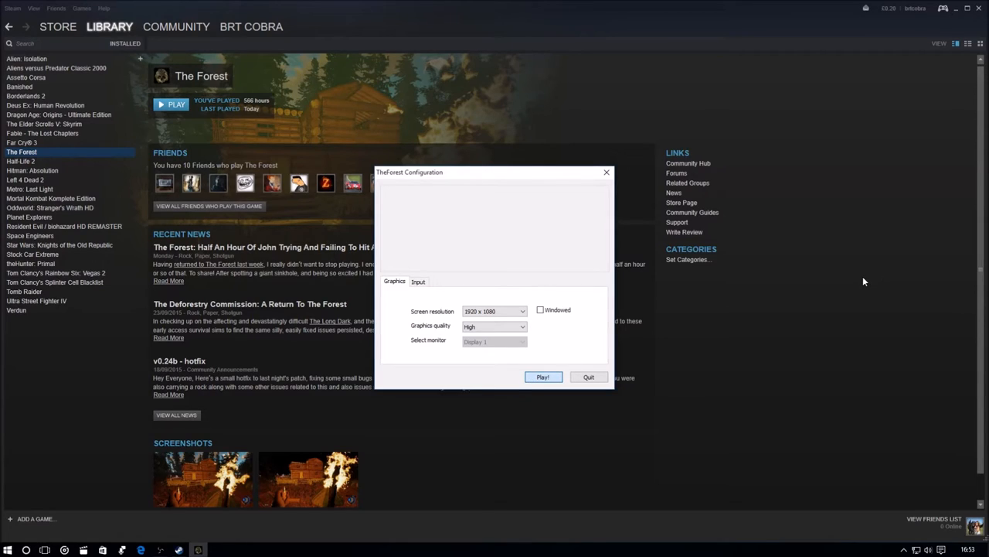
{"action": "left_click", "coordinate": [542, 376]}
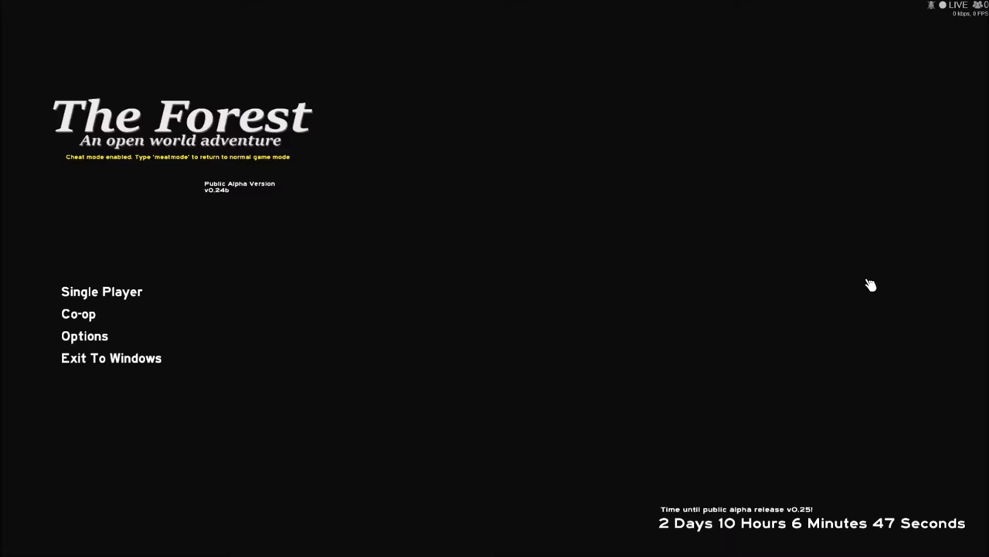
{"action": "left_click", "coordinate": [101, 291]}
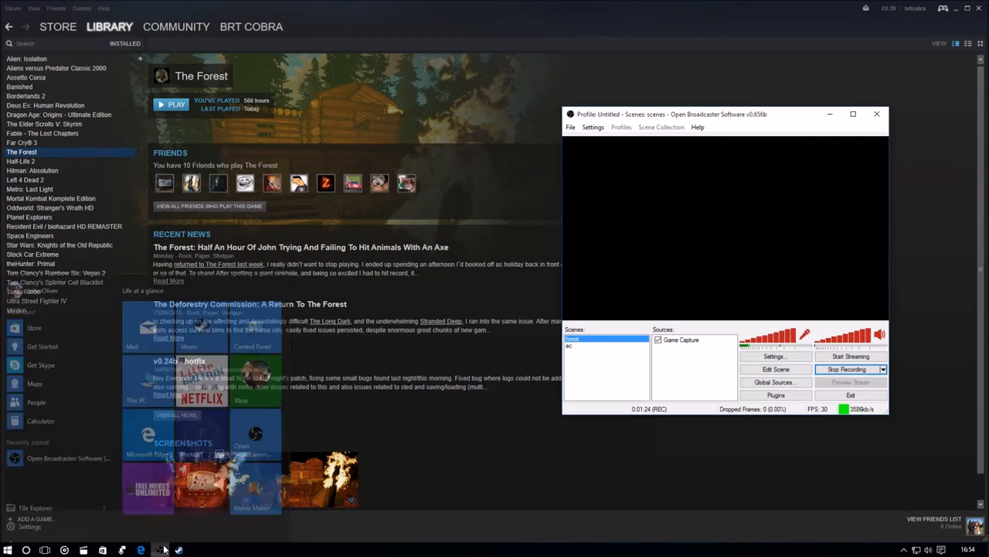
- Stop the OBS test recording after about 1 minute 24 seconds of gameplay
{"action": "left_click", "coordinate": [845, 369]}
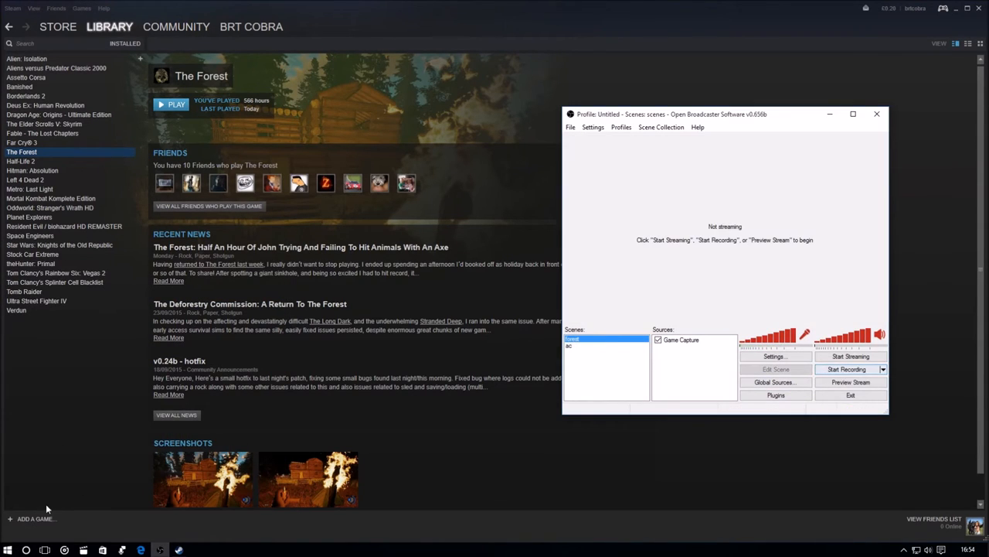
- Navigate File Explorer to the obs vids folder on steam games 1 (D:) and open the MP4
{"action": "left_click", "coordinate": [8, 550]}
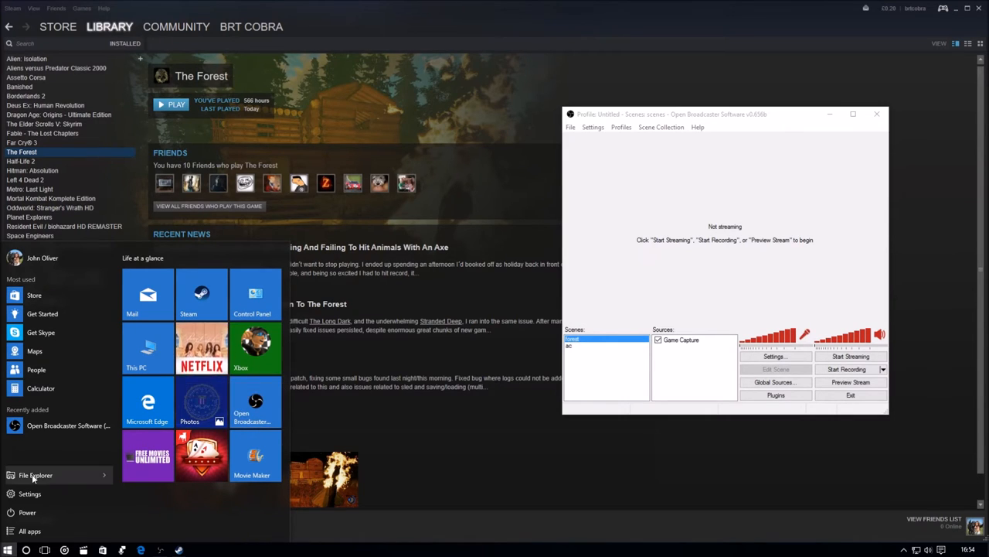
{"action": "left_click", "coordinate": [36, 474]}
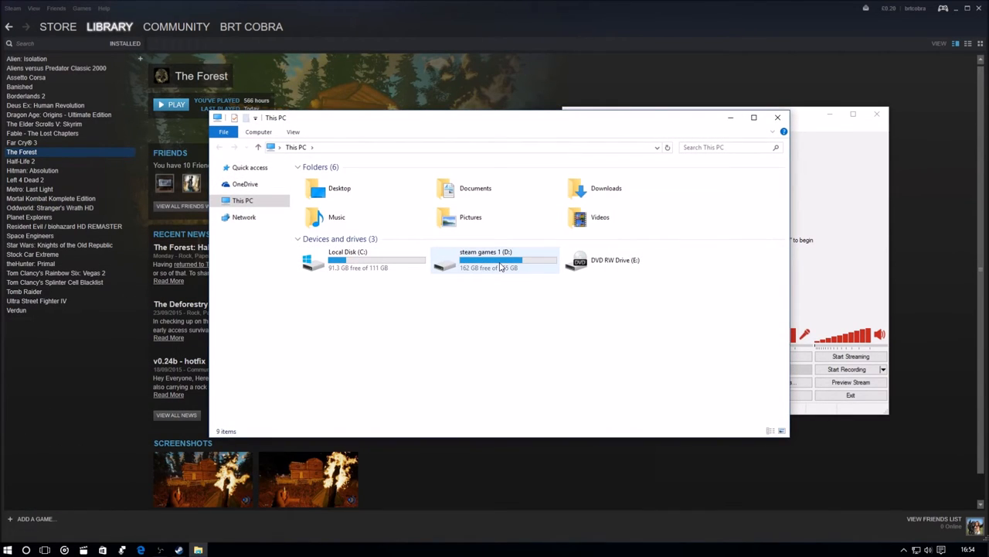
{"action": "double_click", "coordinate": [485, 259]}
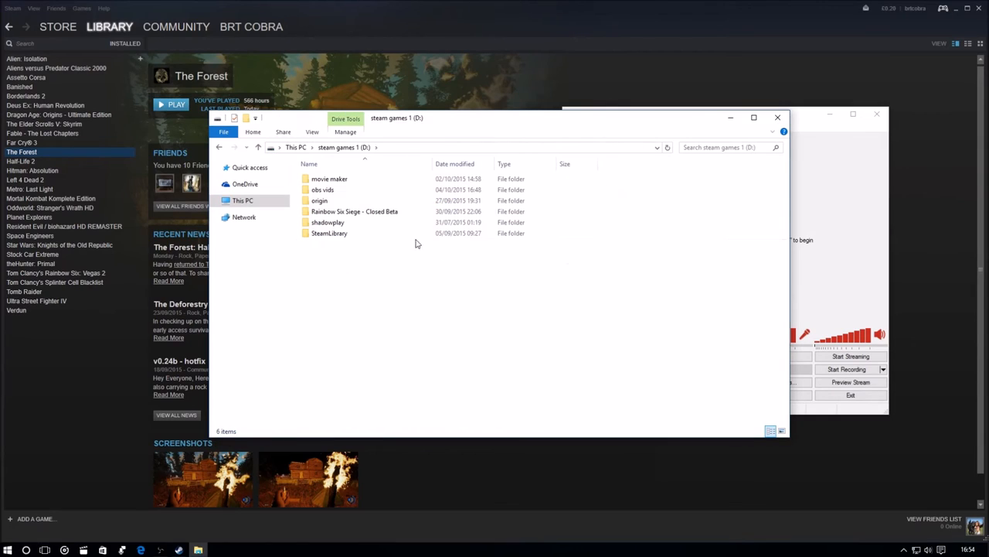
{"action": "double_click", "coordinate": [323, 189]}
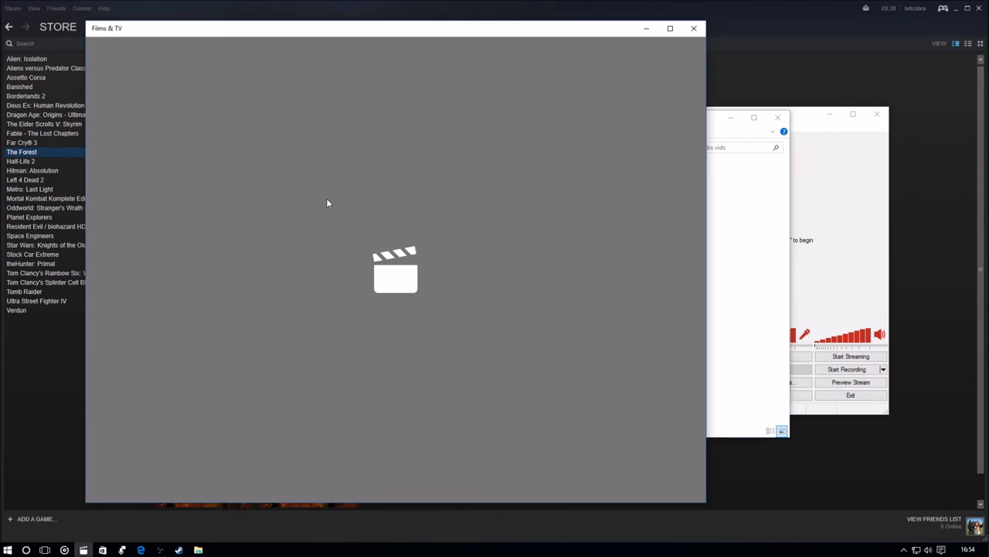
{"action": "left_click", "coordinate": [395, 269]}
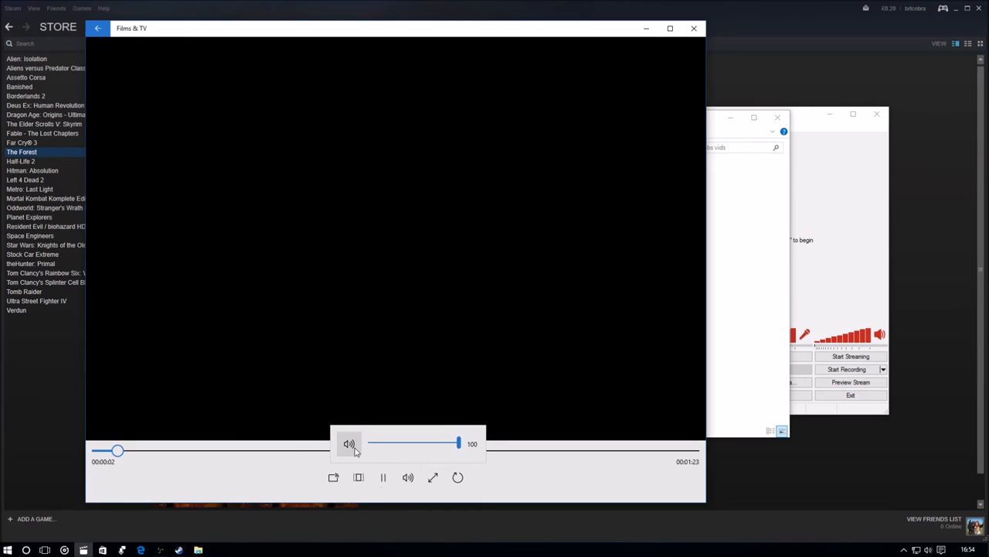
- Toggle the sound during the 1:23 clip's playback in Films & TV
{"action": "left_click", "coordinate": [349, 443]}
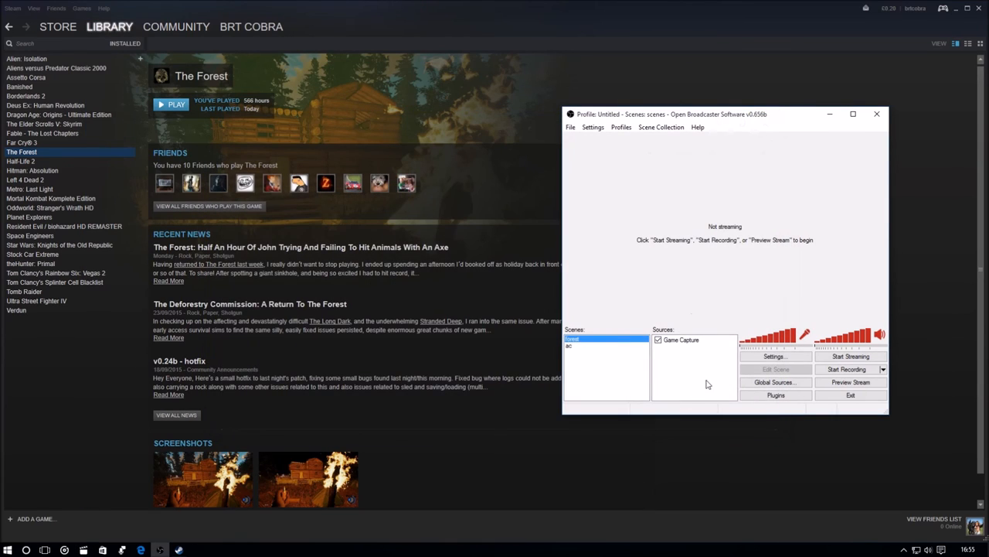
{"action": "mouse_move", "coordinate": [541, 414]}
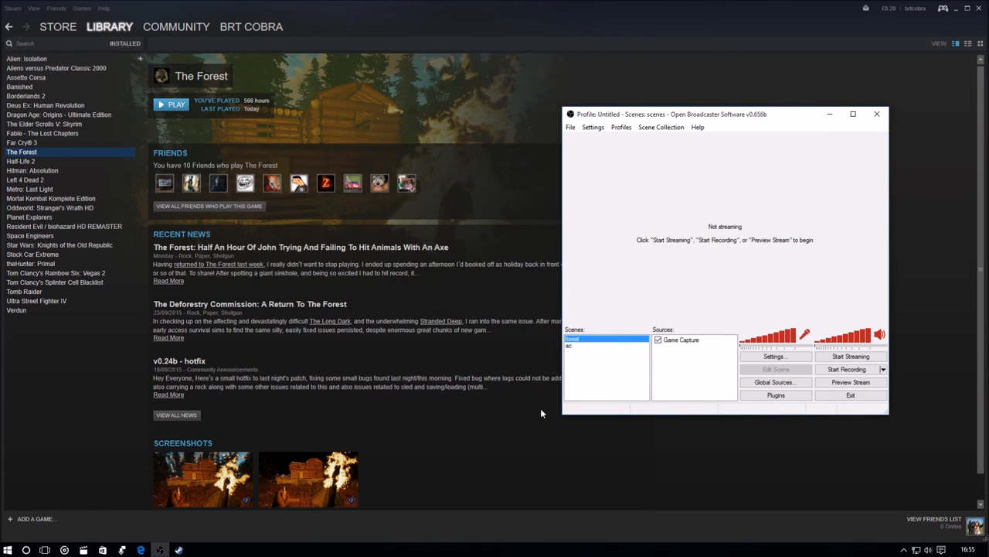